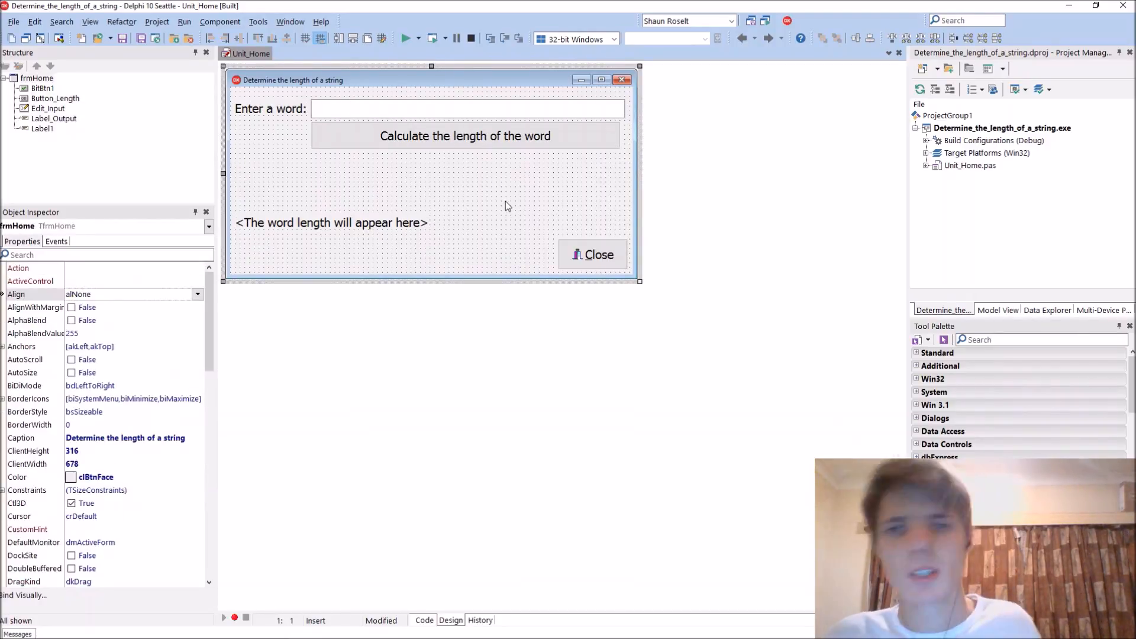
pyautogui.moveTo(504, 204)
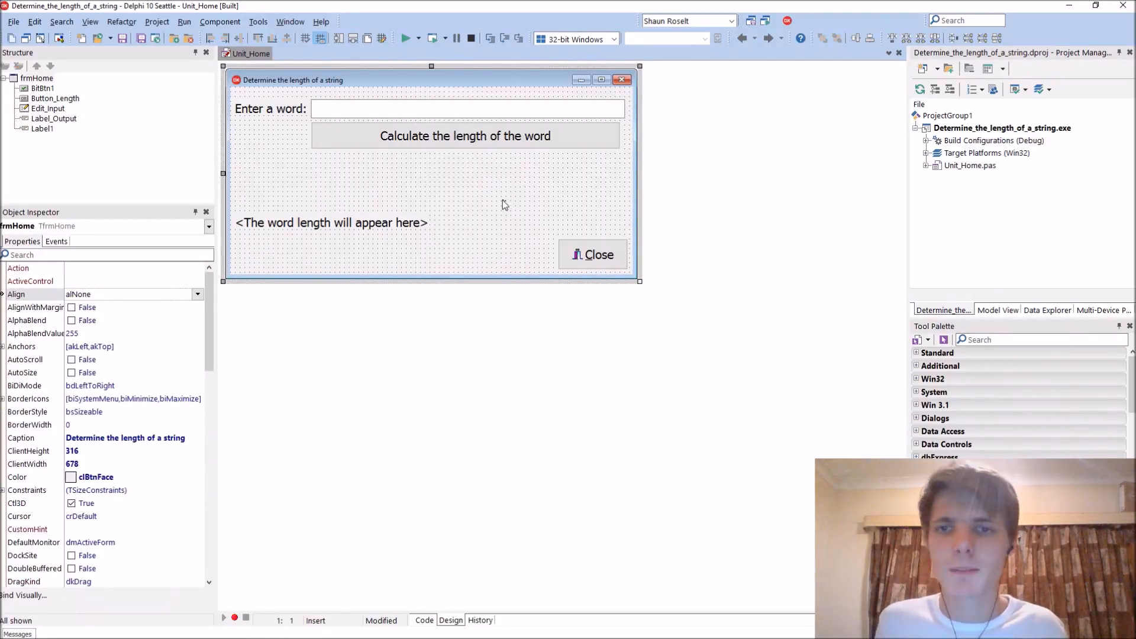
pyautogui.moveTo(508, 174)
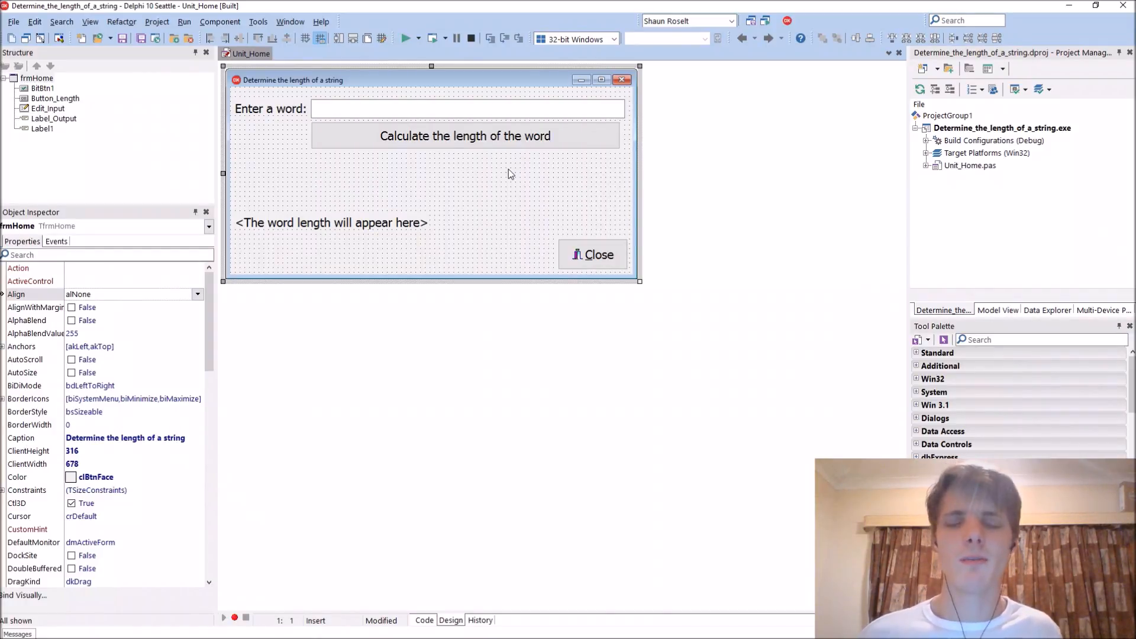
# - Rewrite the click handler's caption assignment as (Length(Data)).ToString, dropping the IntToStr call
pyautogui.click(465, 135)
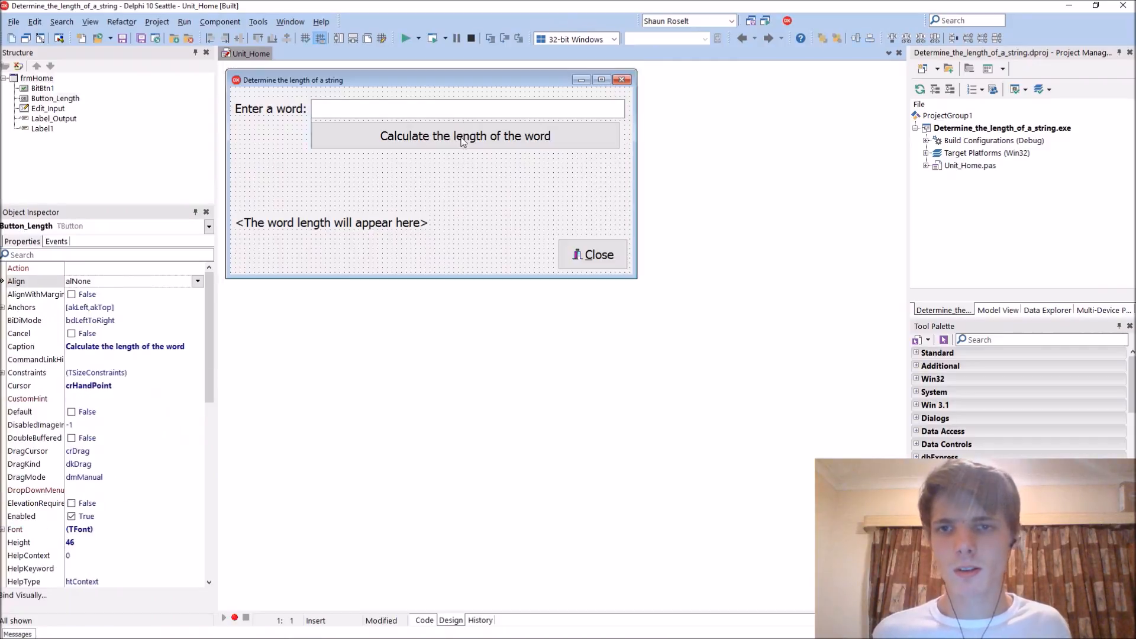
pyautogui.click(425, 620)
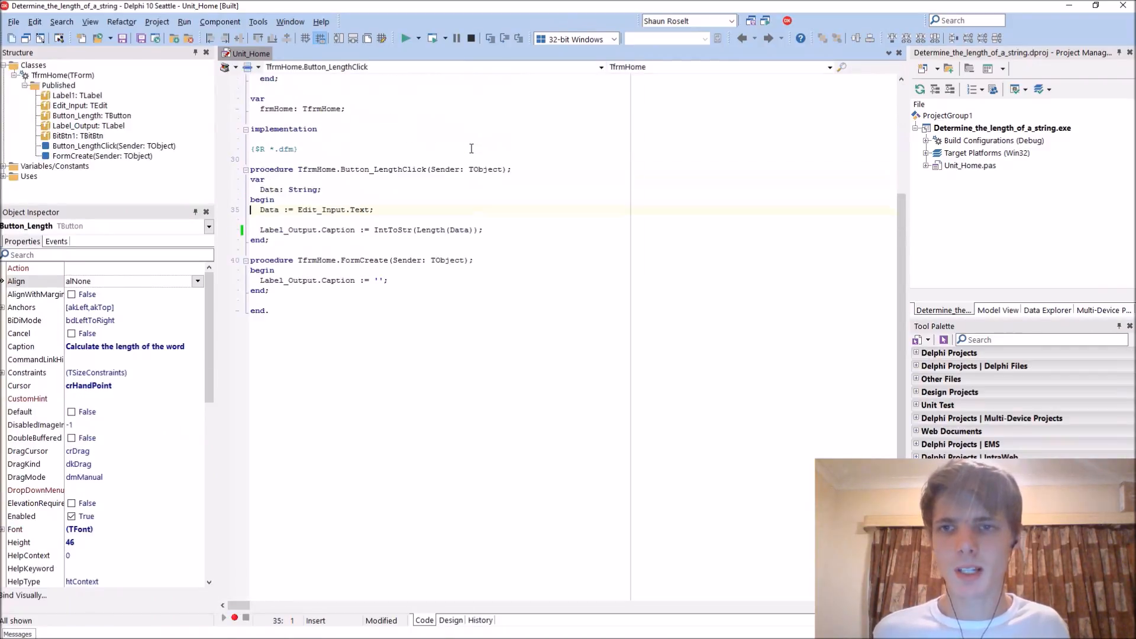
pyautogui.moveTo(432, 290)
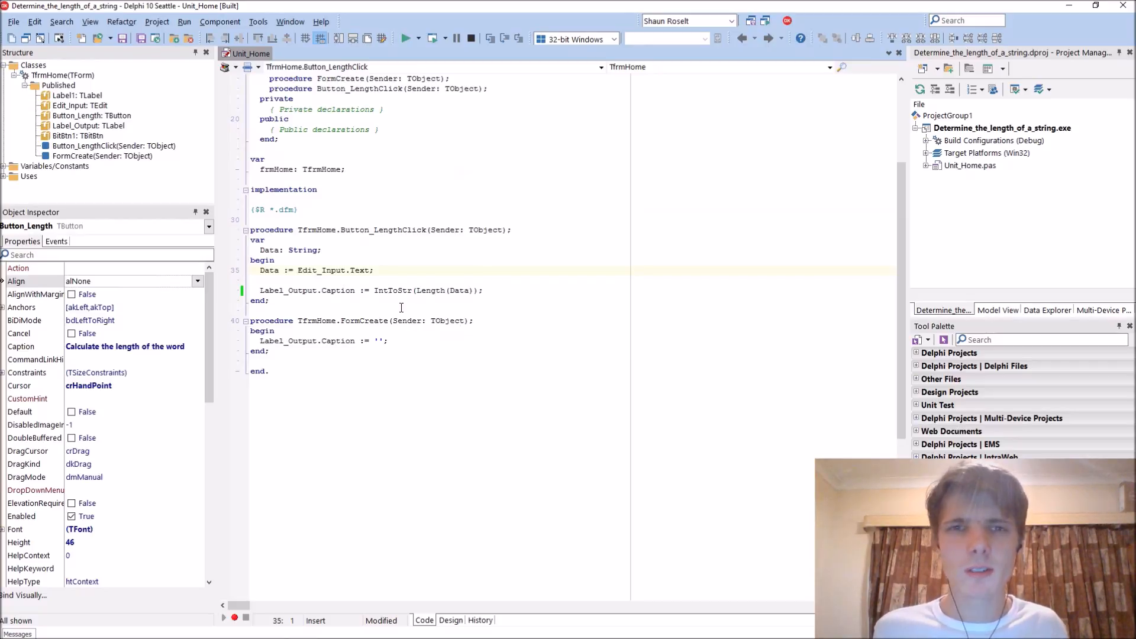
pyautogui.doubleClick(393, 291)
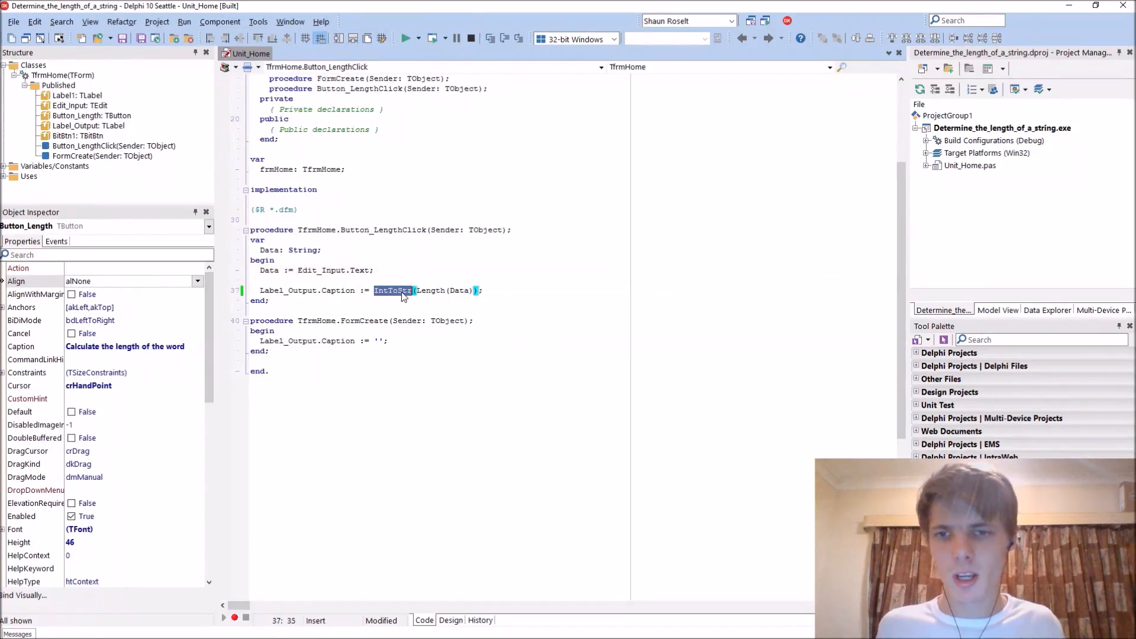
pyautogui.moveTo(491, 230)
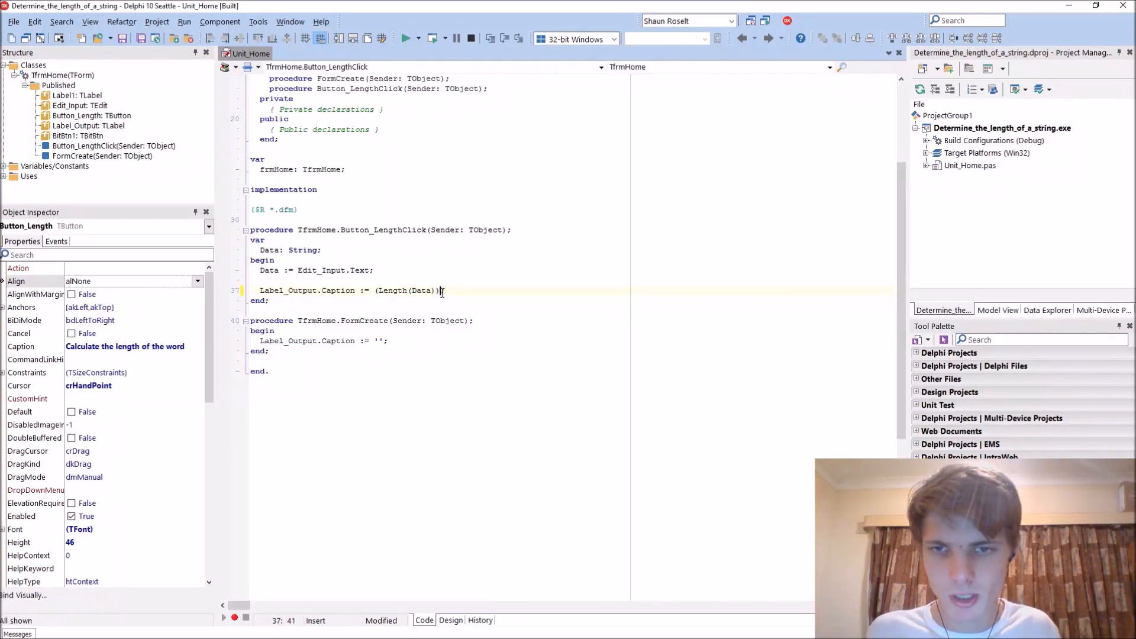
pyautogui.write('.ToString')
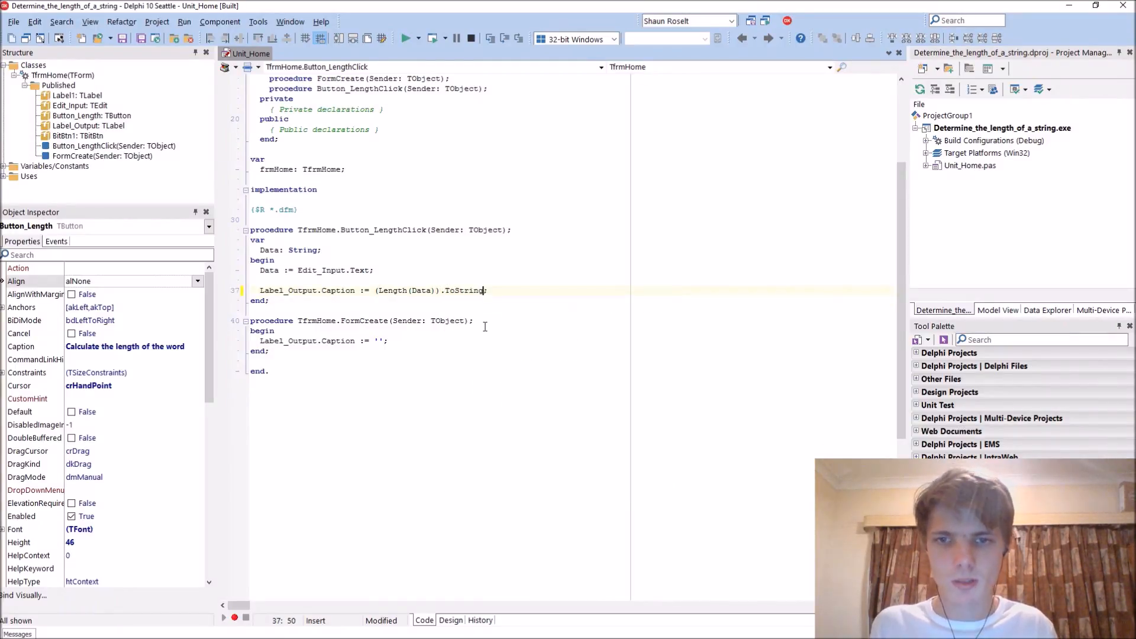
pyautogui.doubleClick(465, 291)
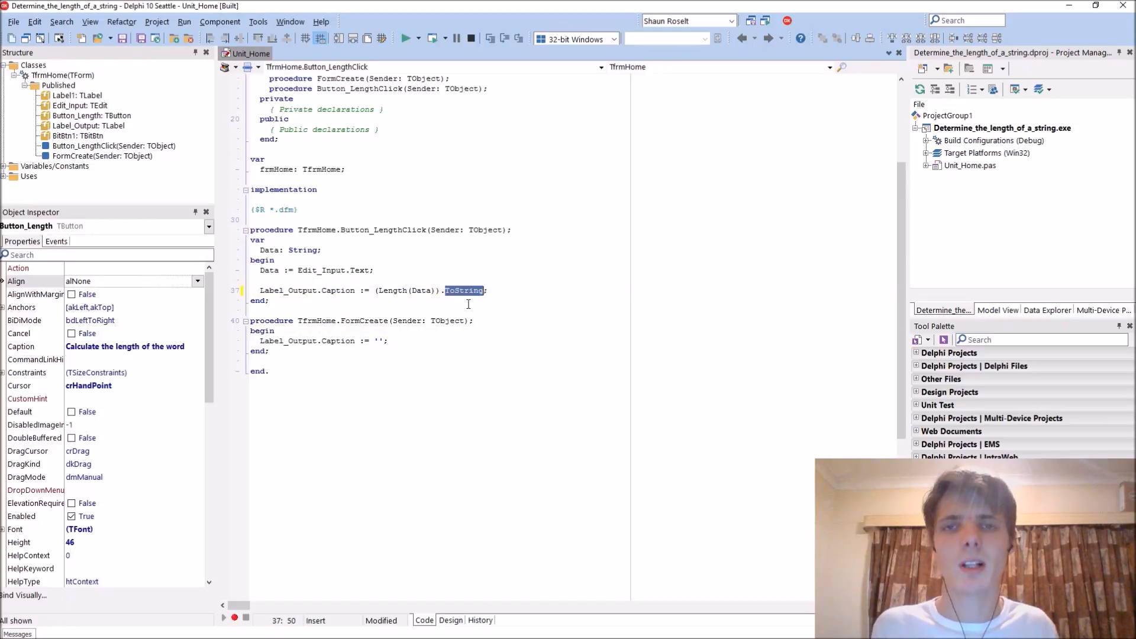
pyautogui.moveTo(698, 294)
pyautogui.write('Shaun Roselt')
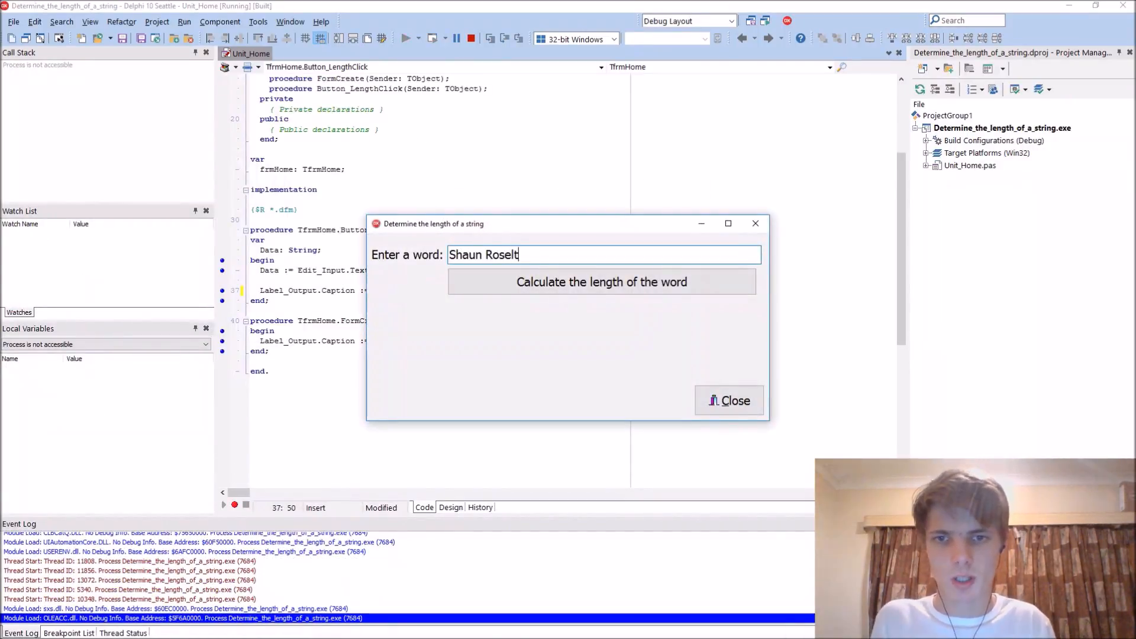
pyautogui.write('is veru')
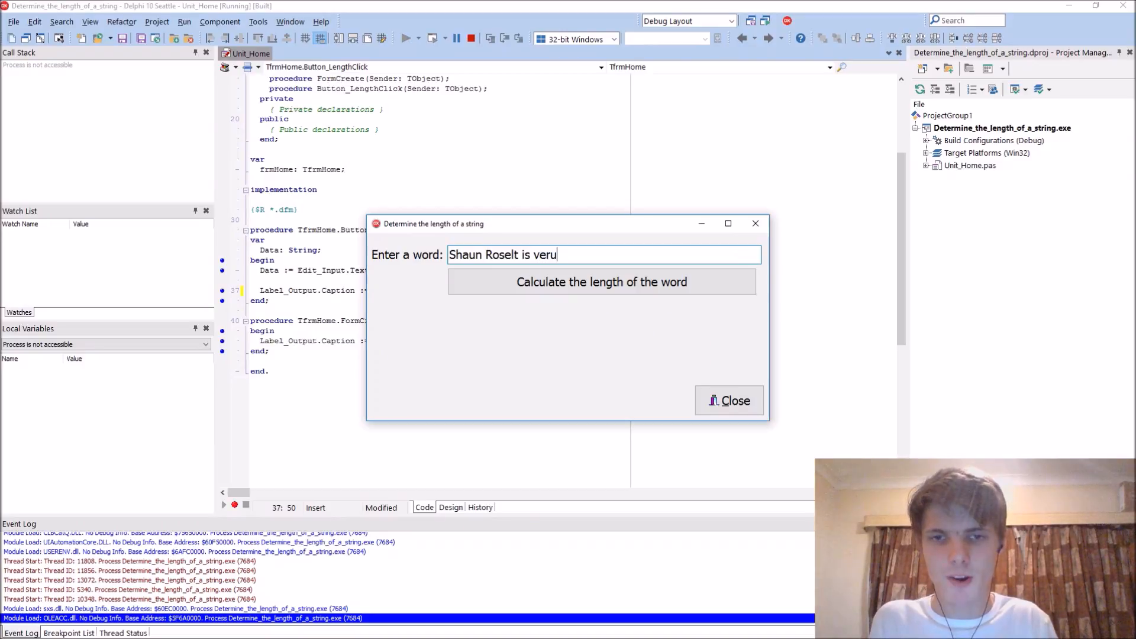
pyautogui.write('ry AWESOME!!!!!!!!!!!!!')
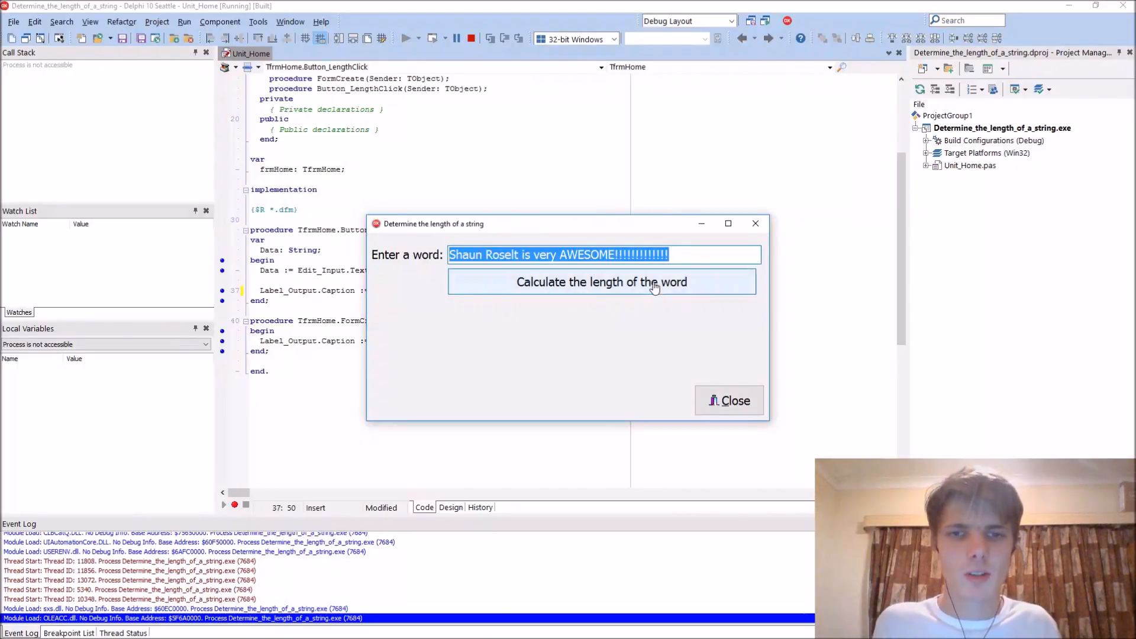
pyautogui.click(601, 282)
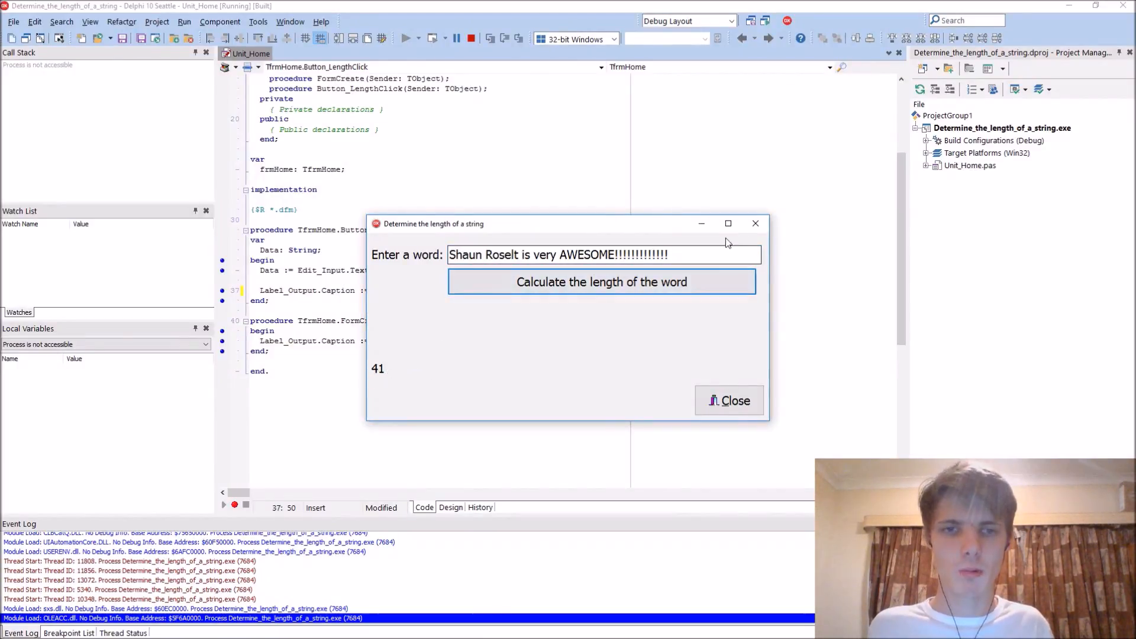
pyautogui.click(729, 400)
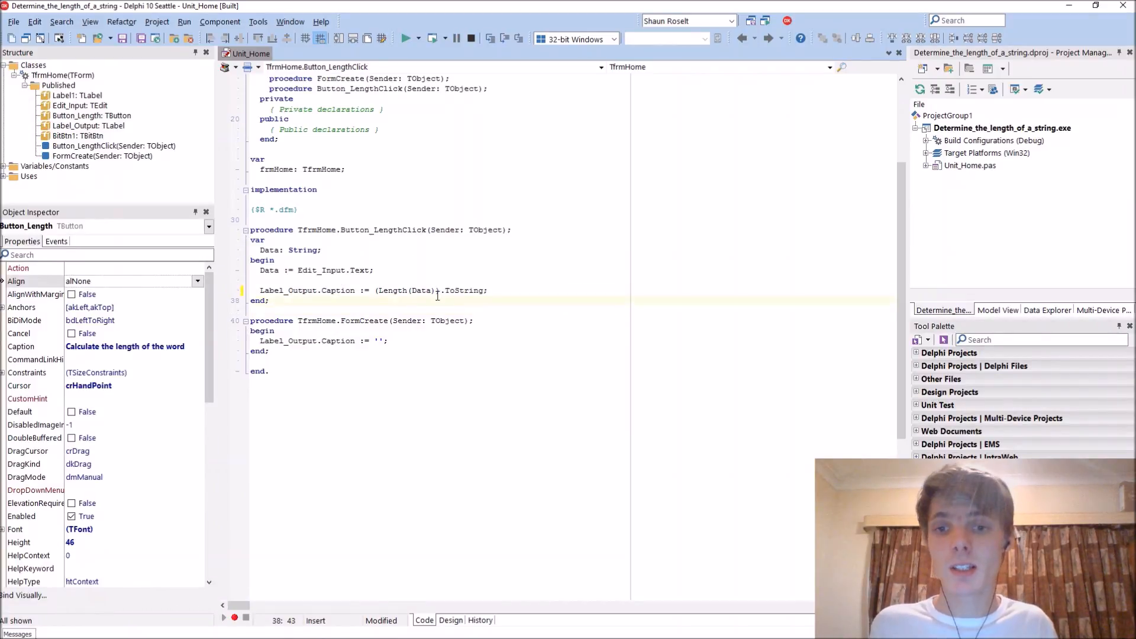
# - Replace the Length(Data) call with Data.Length inside the caption assignment
pyautogui.doubleClick(393, 291)
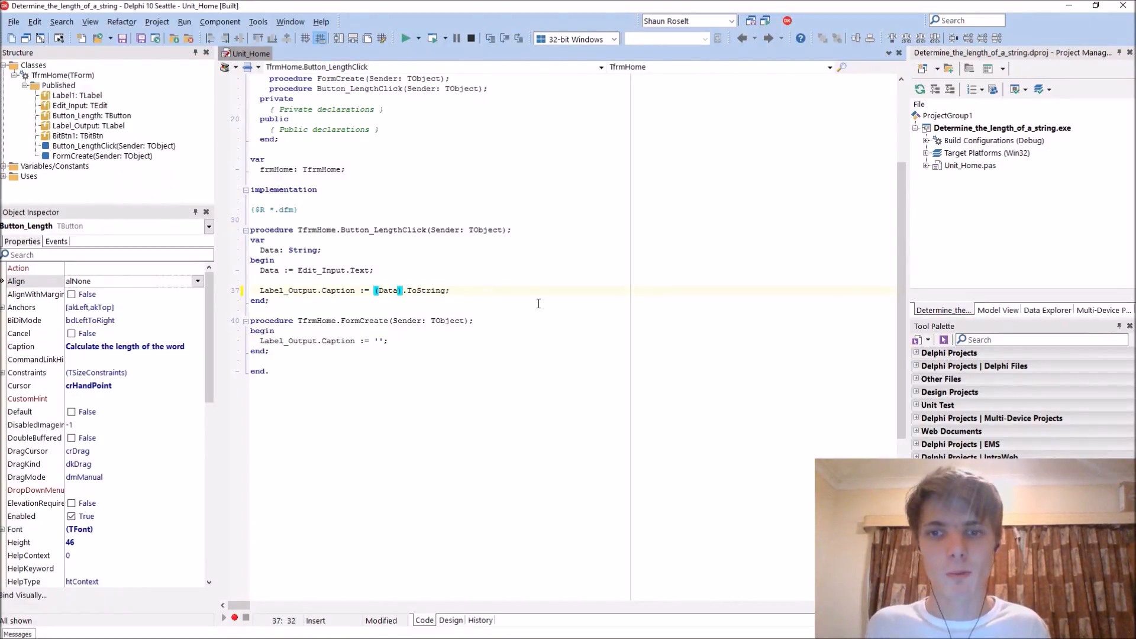
pyautogui.write('le')
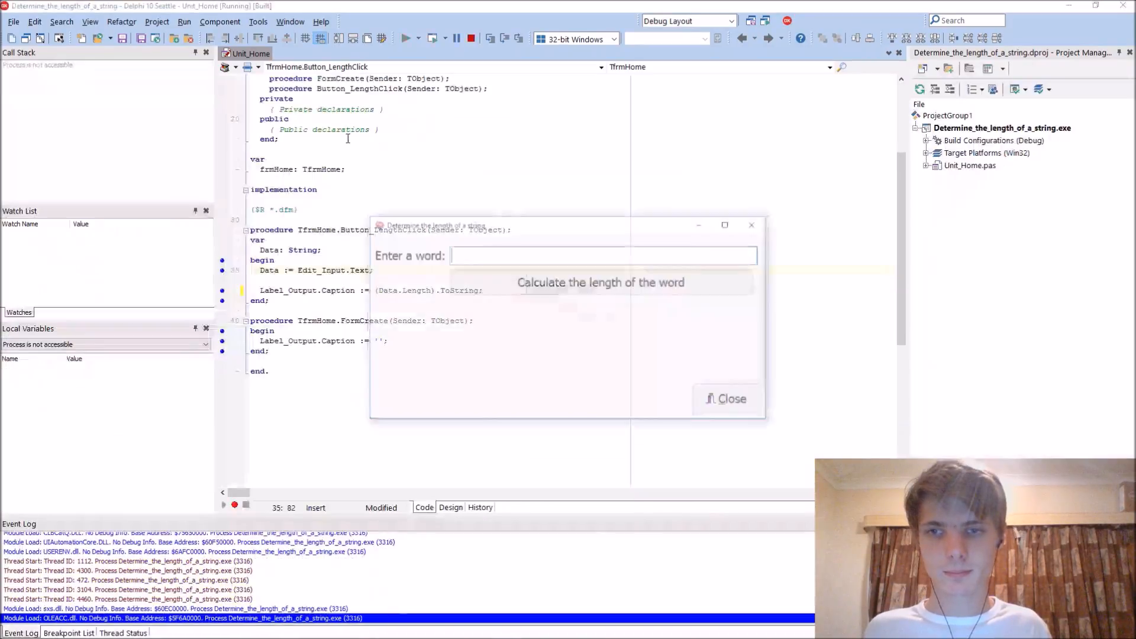
pyautogui.click(601, 281)
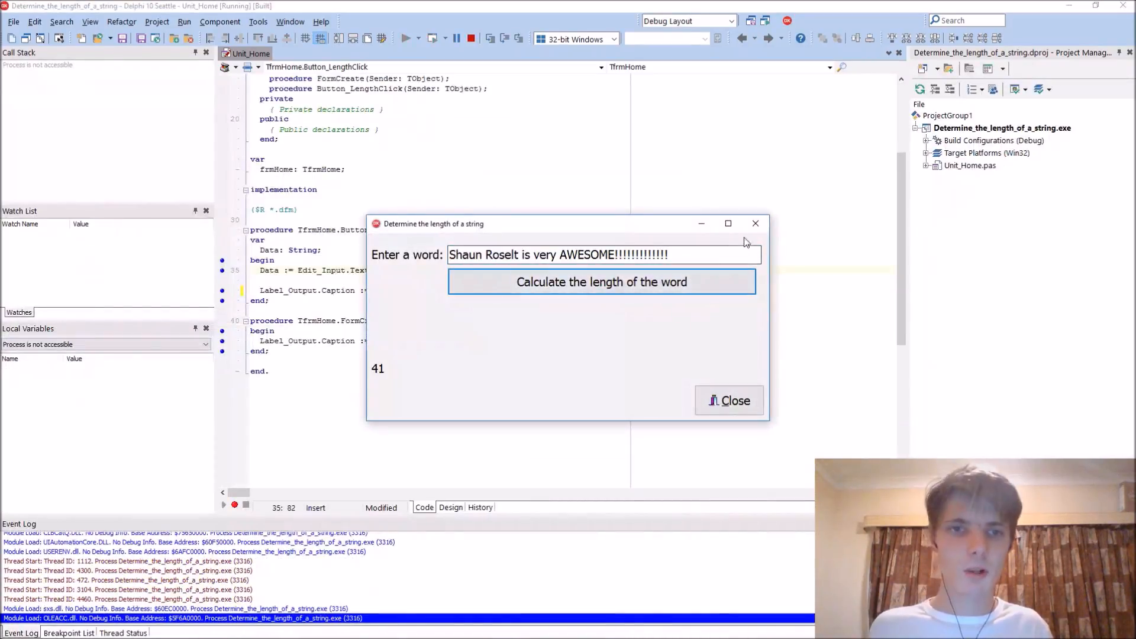
pyautogui.click(729, 402)
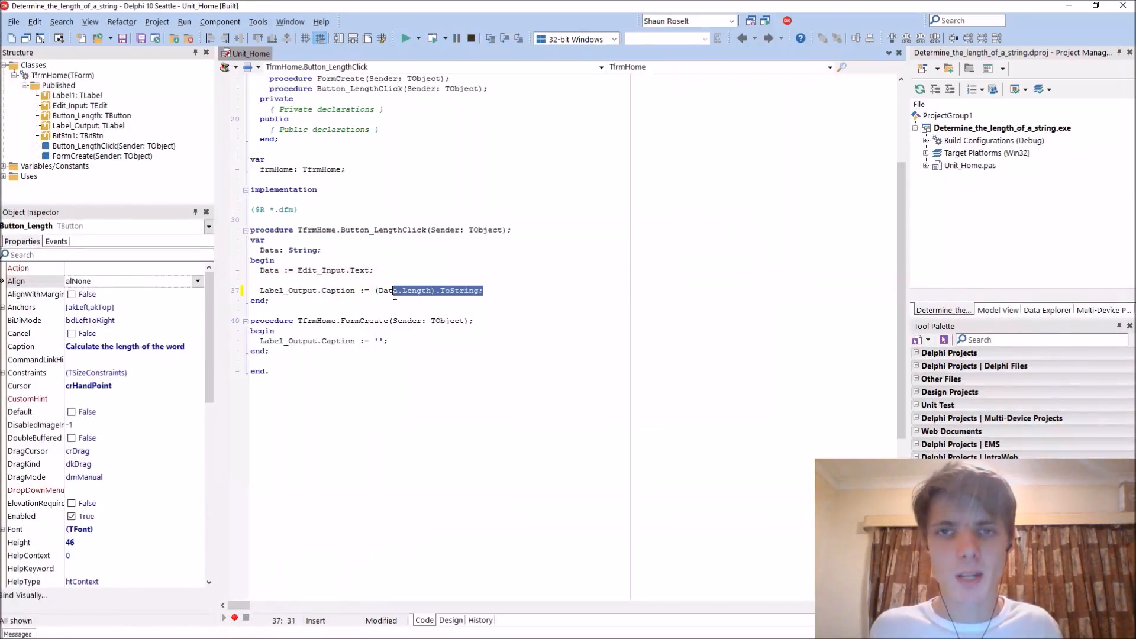
# - Remove the extra parentheses so the assignment reads Data.Length.ToString
pyautogui.click(435, 291)
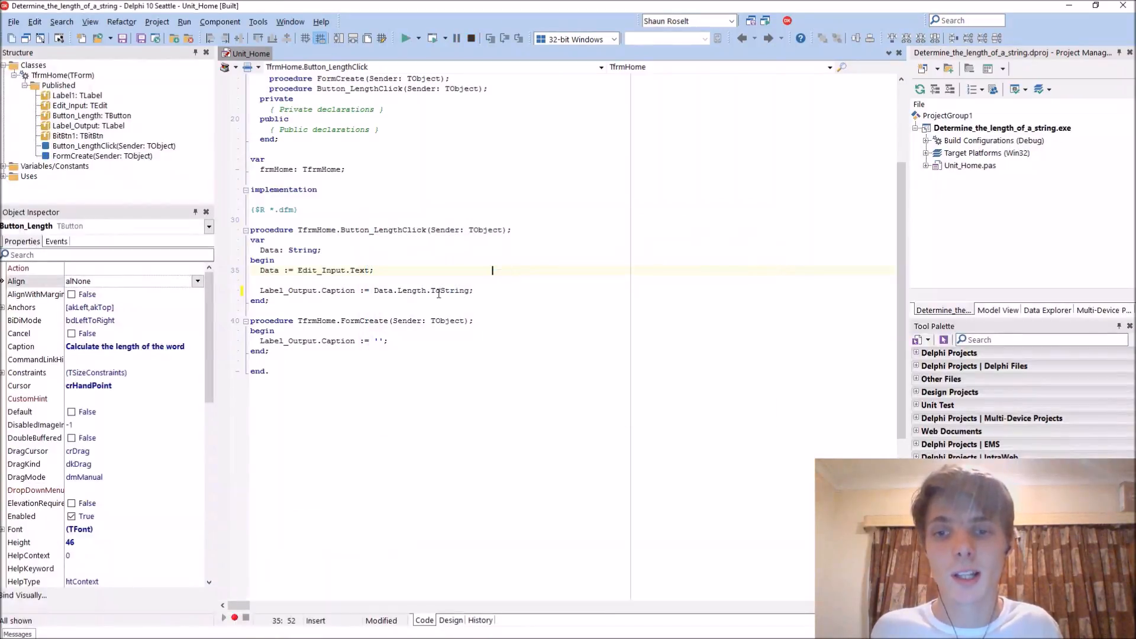
pyautogui.click(498, 310)
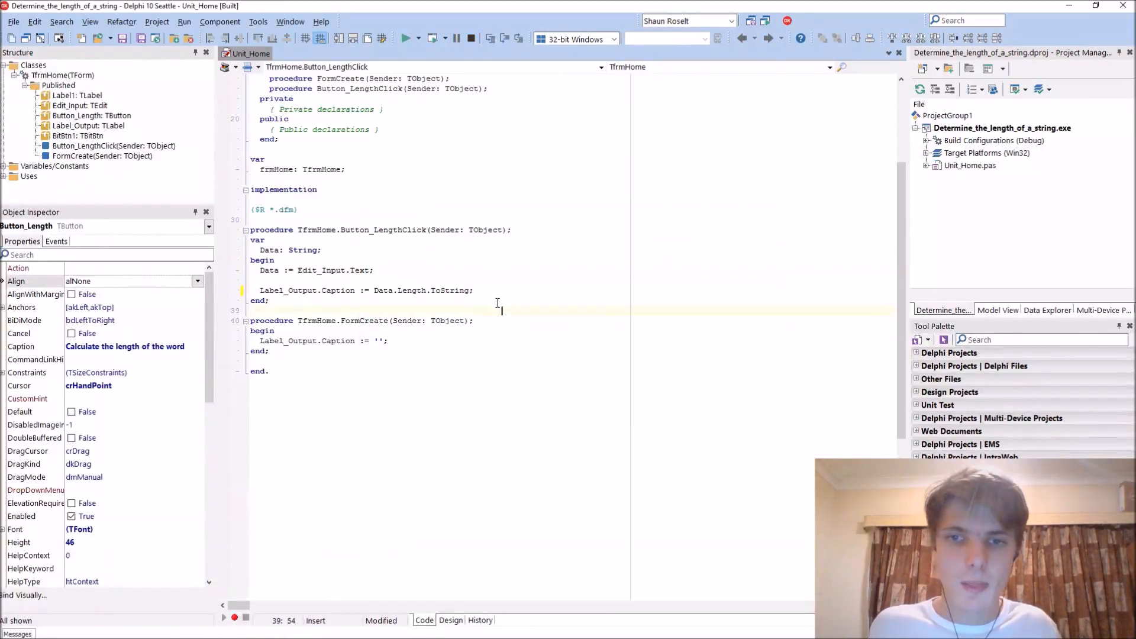
pyautogui.click(516, 260)
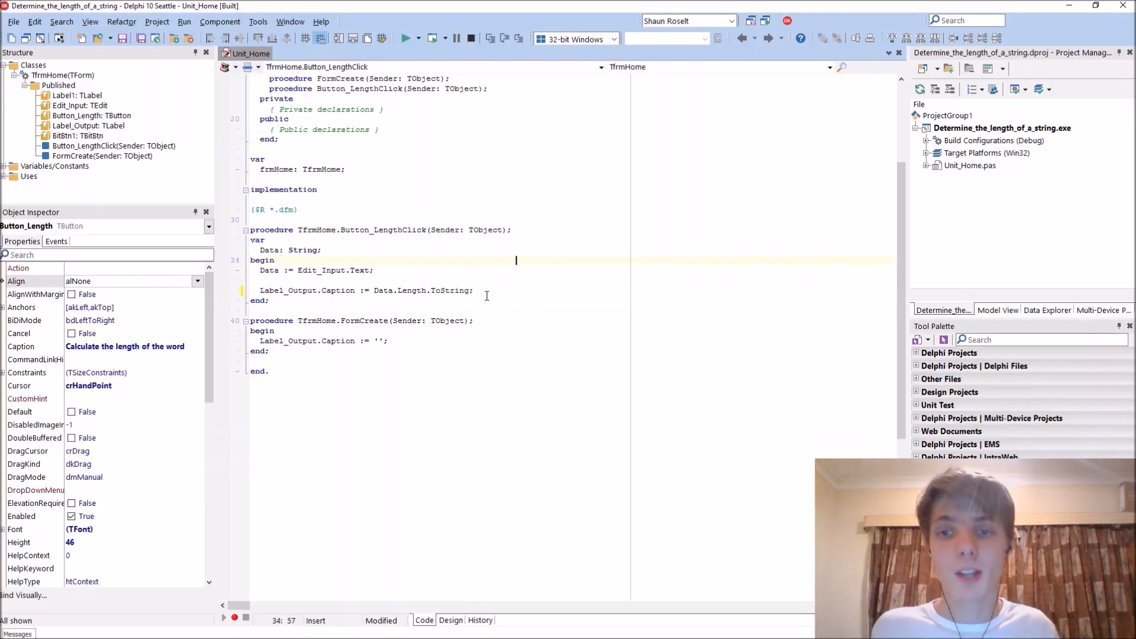
pyautogui.click(435, 310)
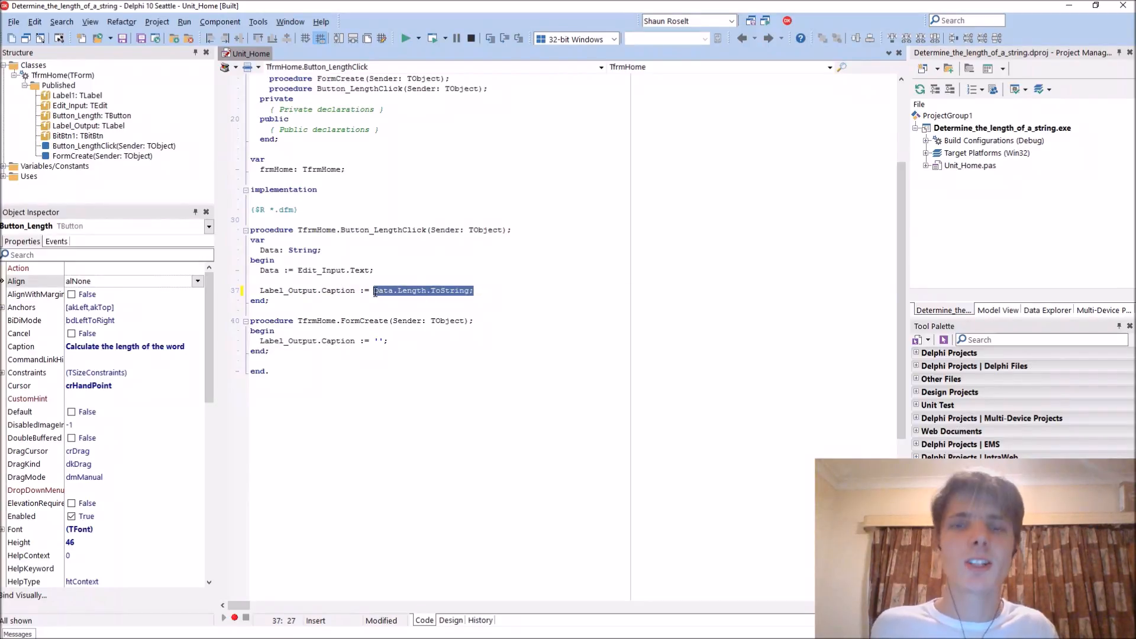
pyautogui.moveTo(374, 296)
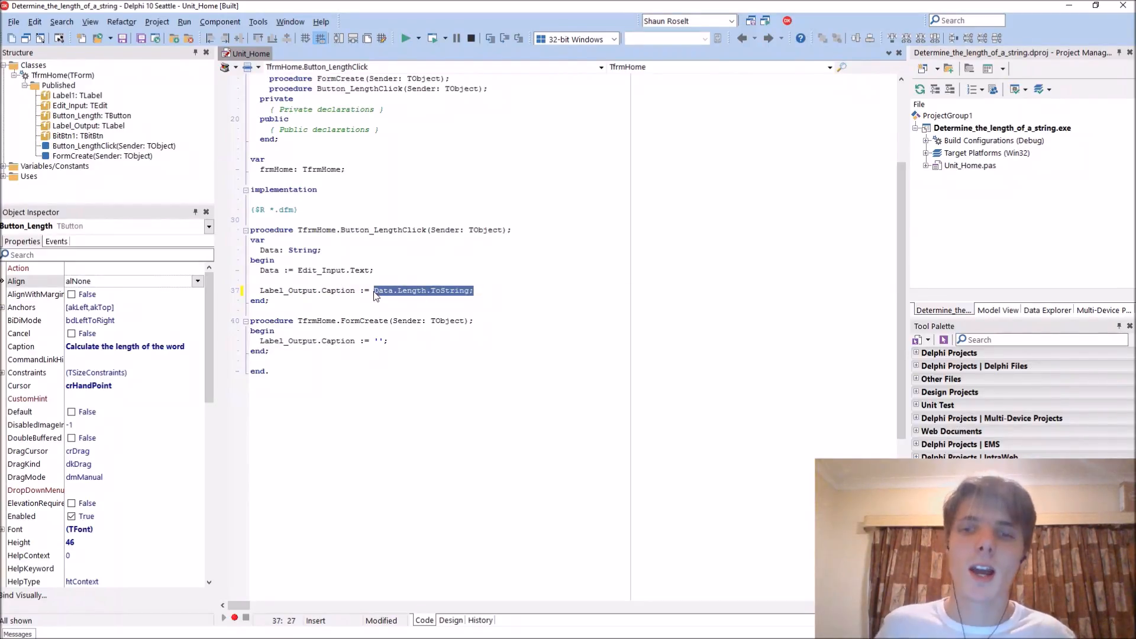
pyautogui.click(446, 321)
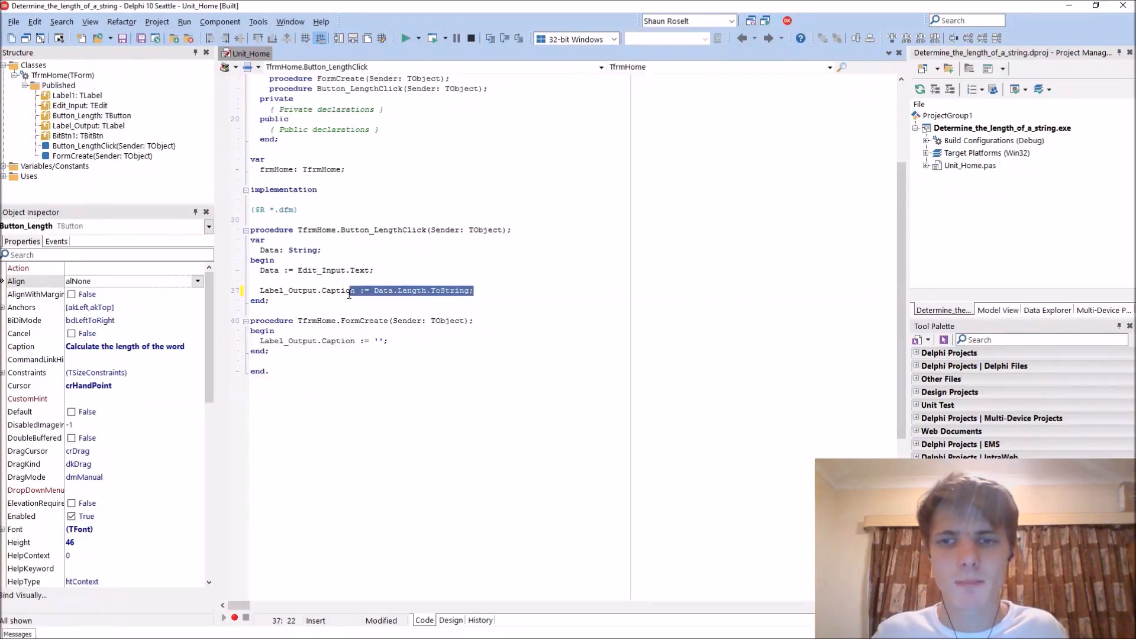
# - Switch to the form's design view and back to the handler code
pyautogui.click(451, 620)
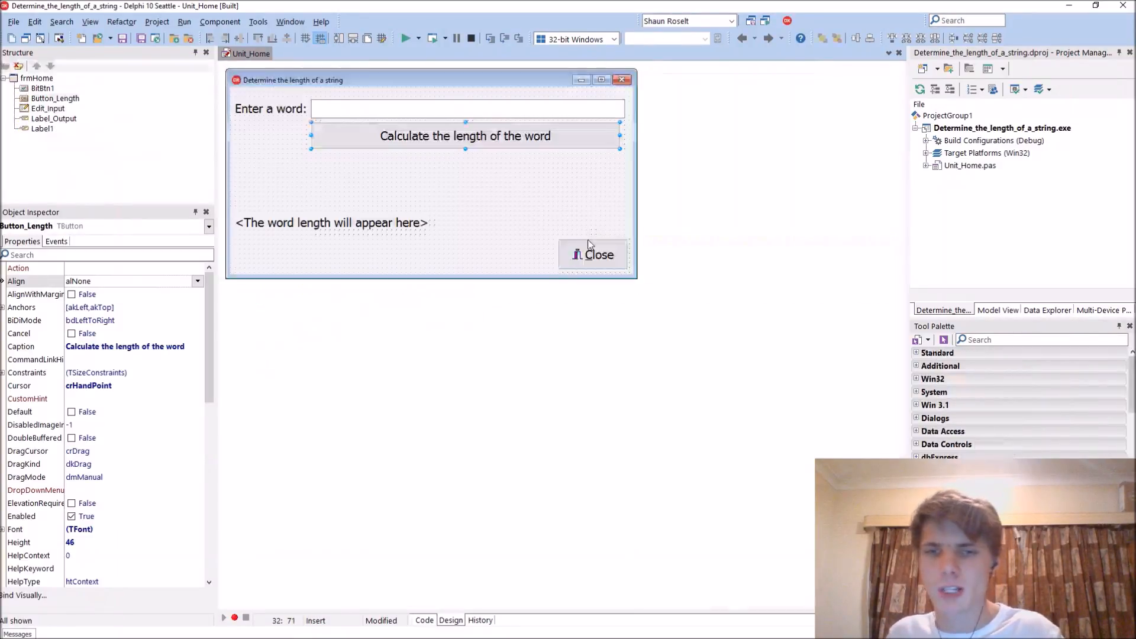
pyautogui.click(423, 619)
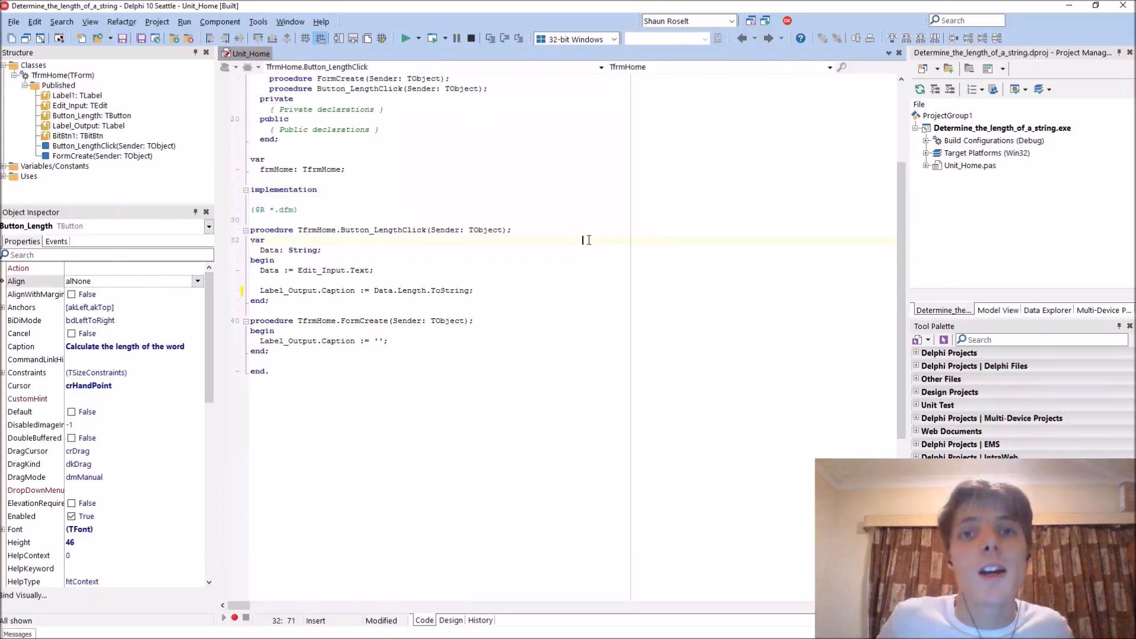